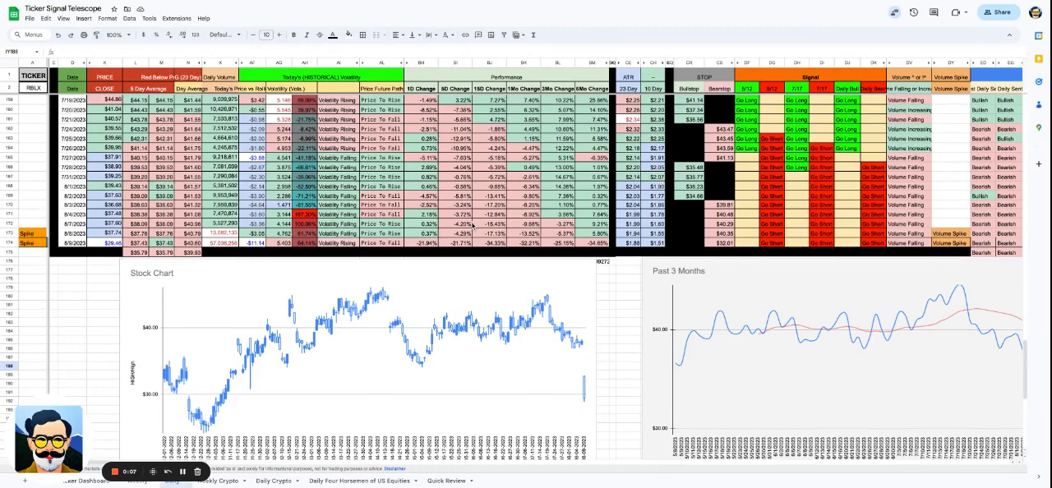
# Inspect the formulas behind two cells in the signals table
pyautogui.click(420, 244)
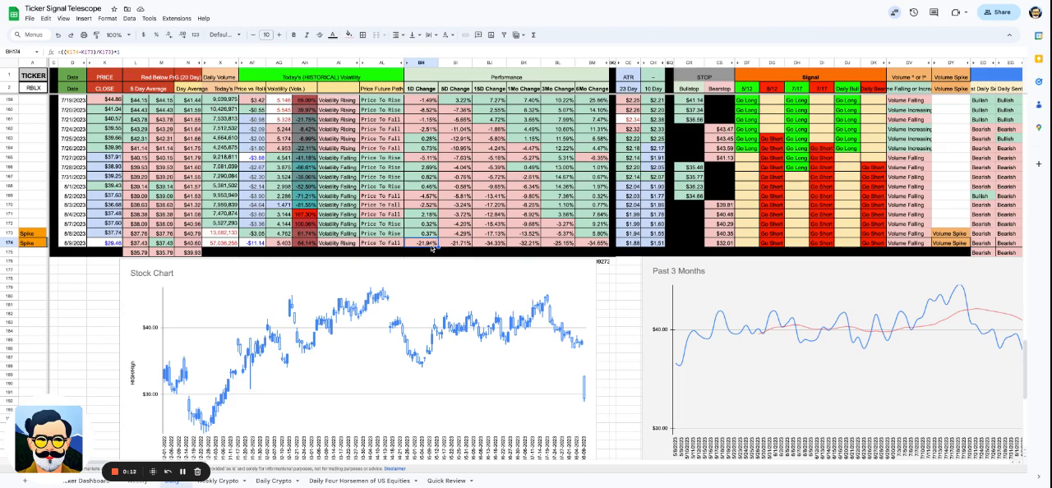
pyautogui.moveTo(431, 250)
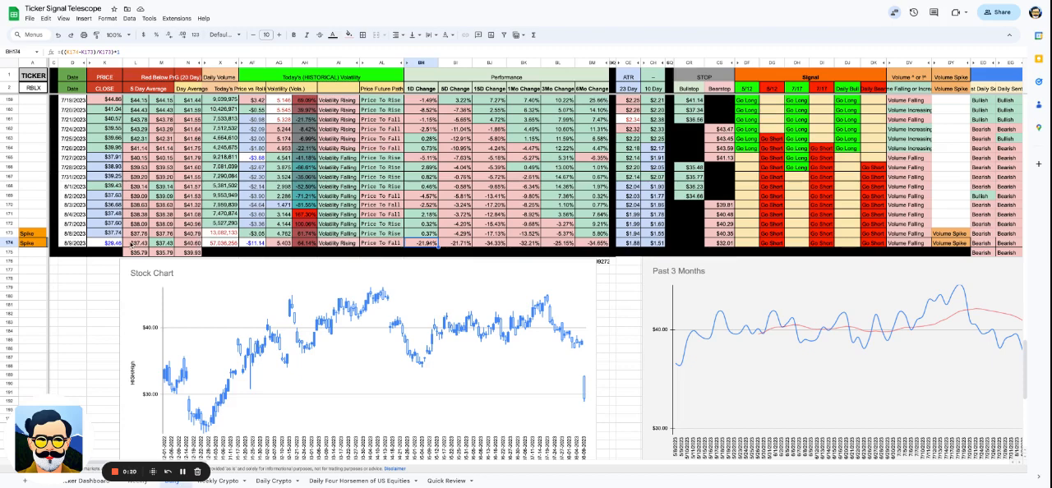
pyautogui.click(112, 243)
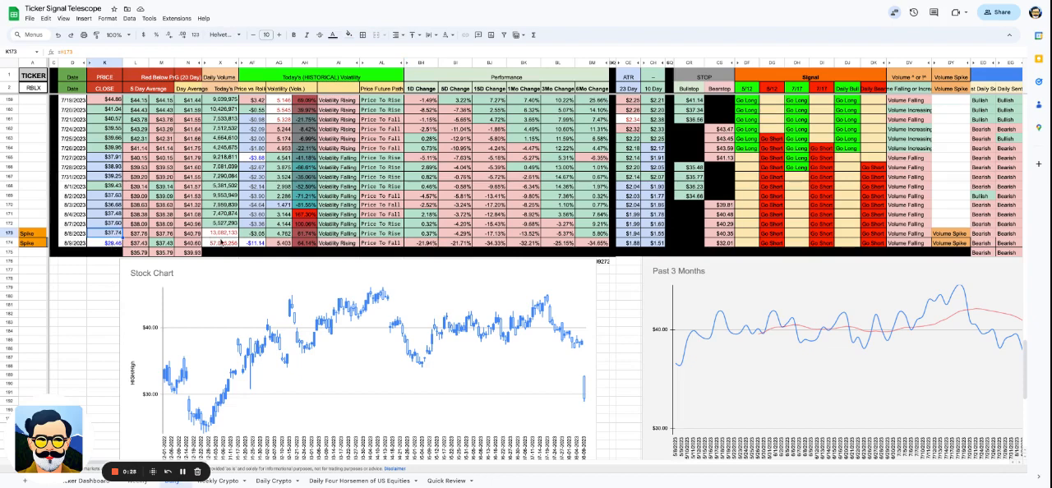
pyautogui.moveTo(222, 240)
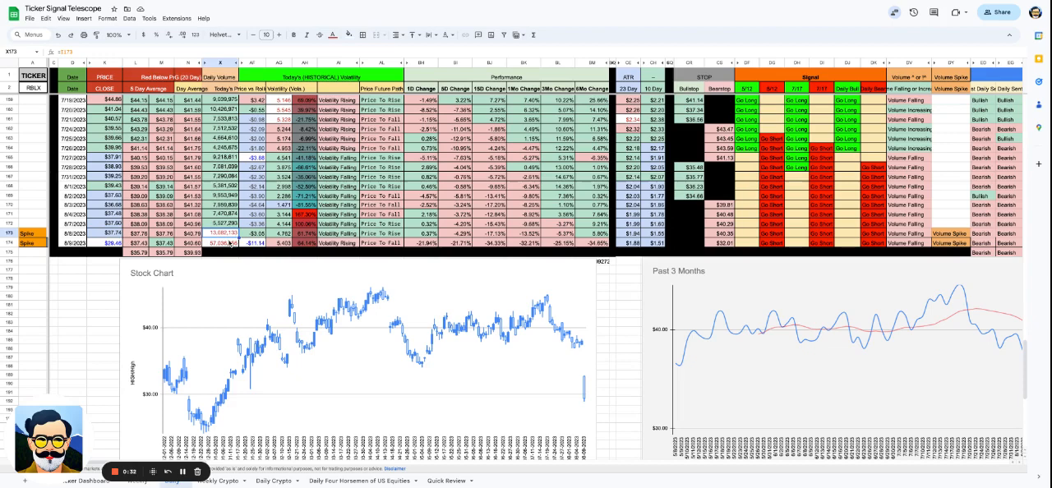
pyautogui.moveTo(230, 244)
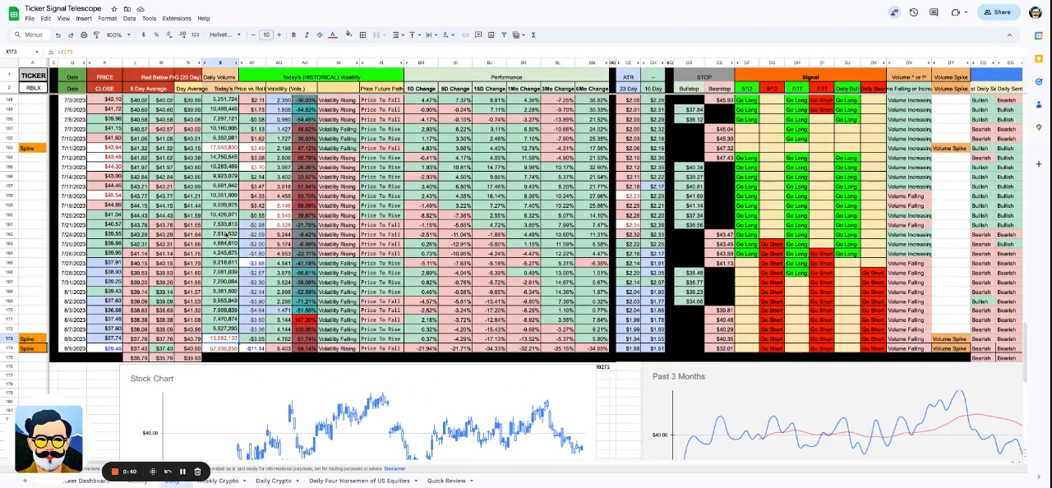
# Move down to the performance row and inspect three neighbouring cells' formulas
pyautogui.scroll(-3)
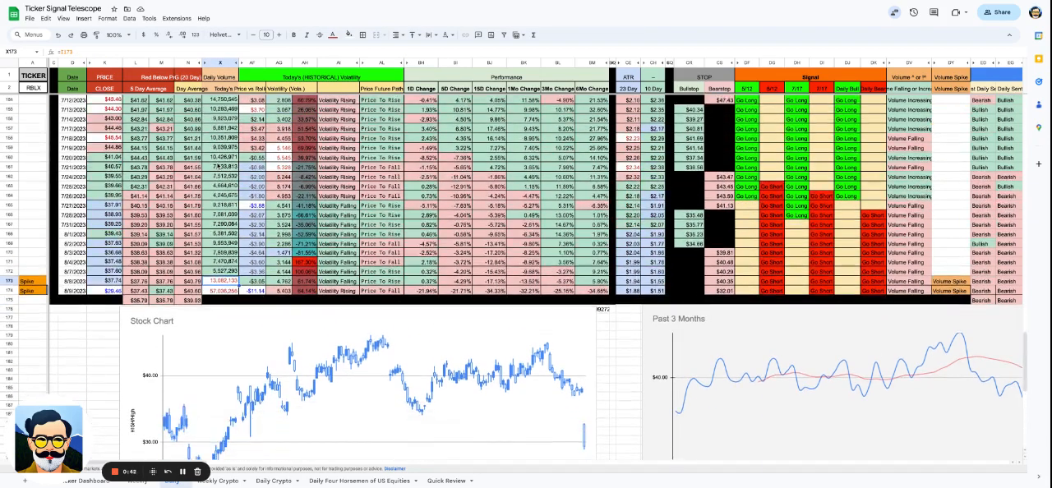
pyautogui.scroll(-3)
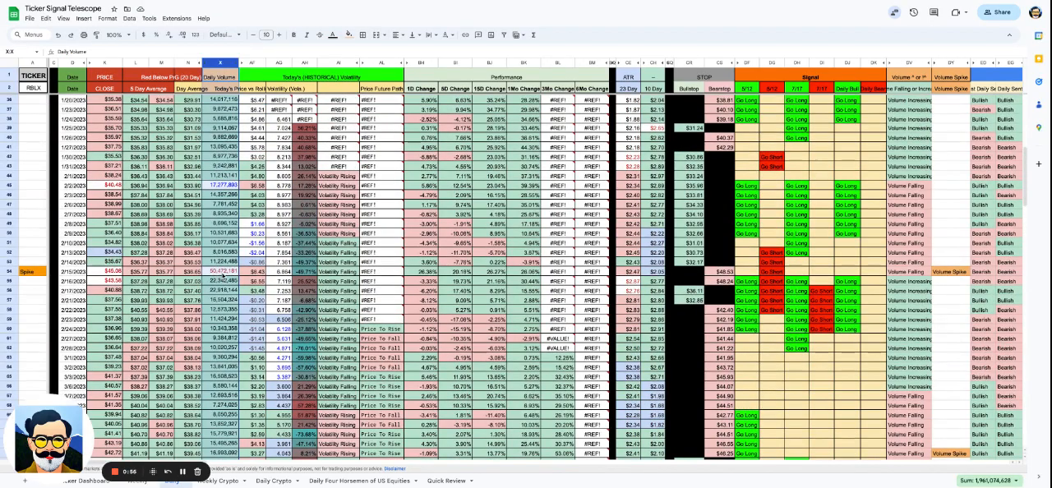
pyautogui.scroll(-3)
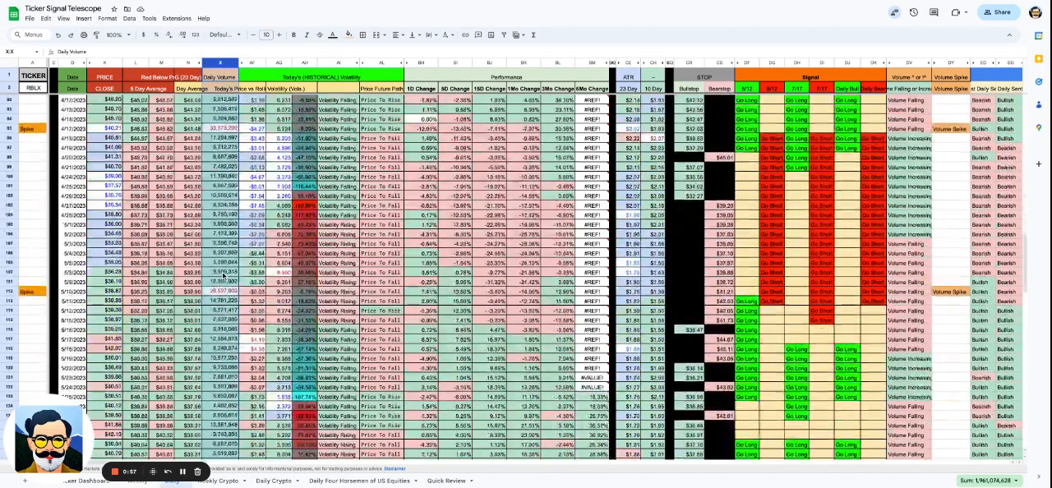
pyautogui.scroll(-3)
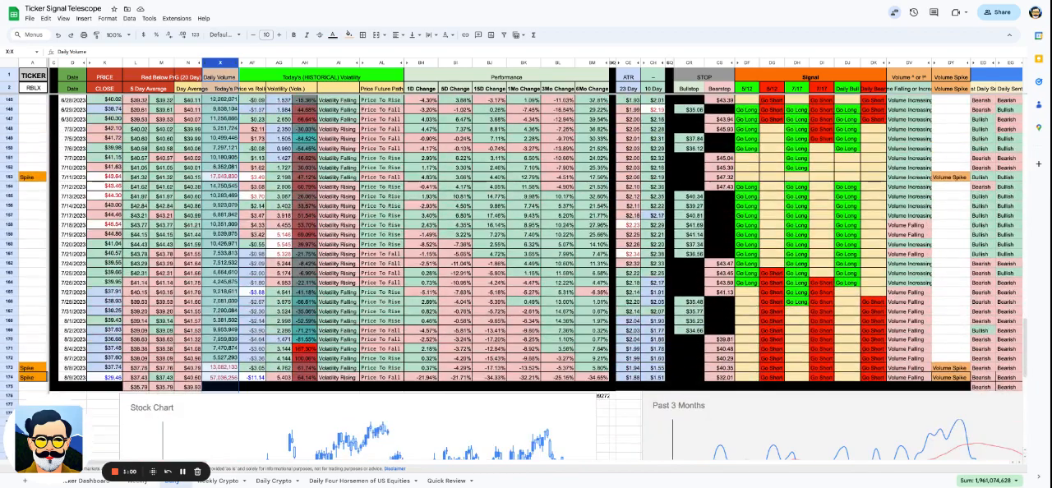
pyautogui.scroll(-3)
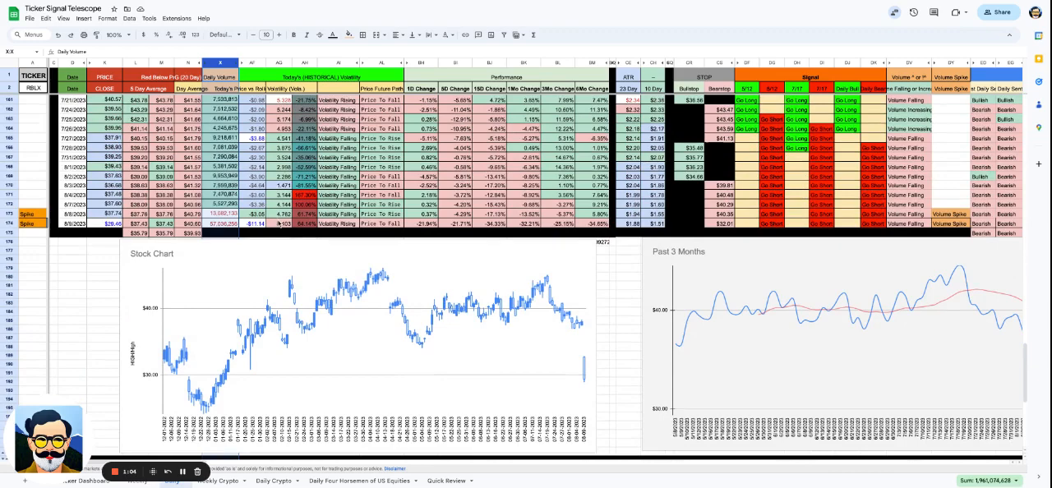
pyautogui.click(279, 224)
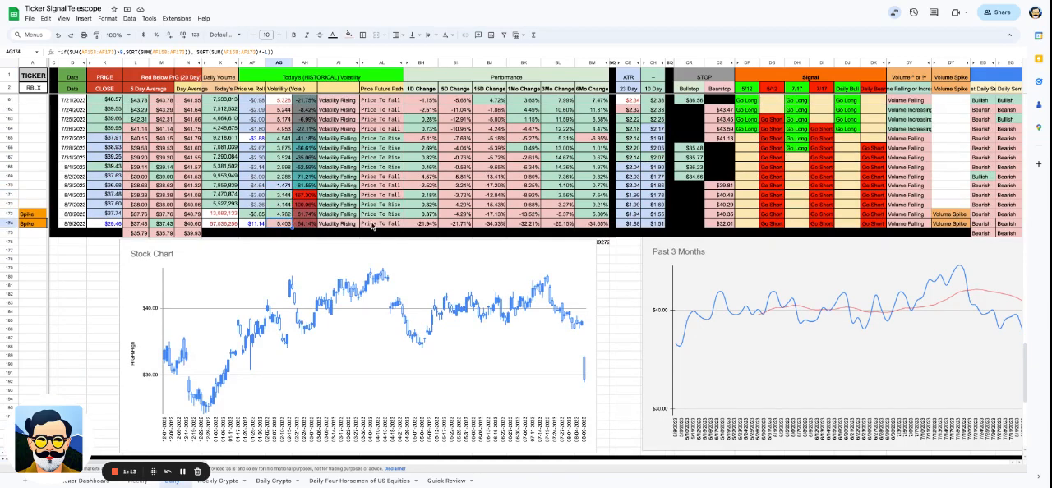
pyautogui.click(457, 223)
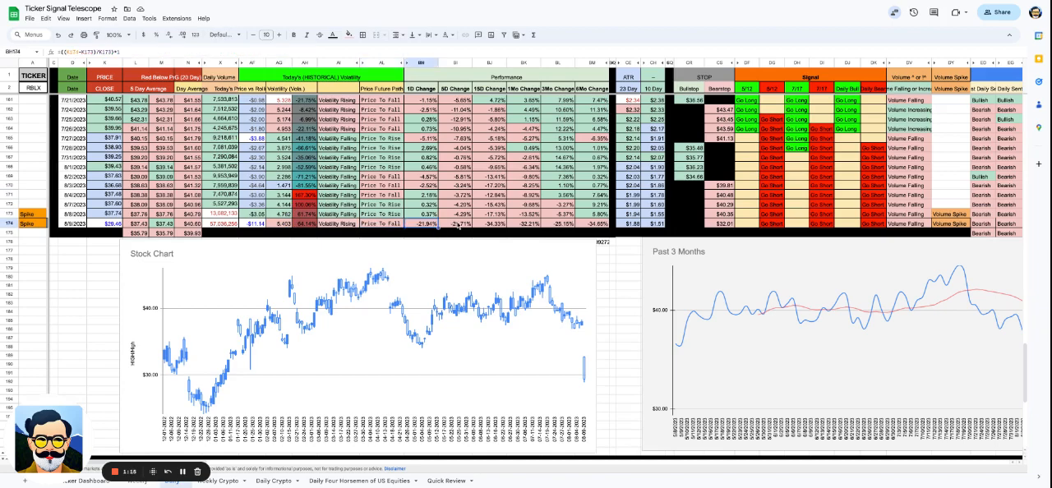
pyautogui.click(559, 224)
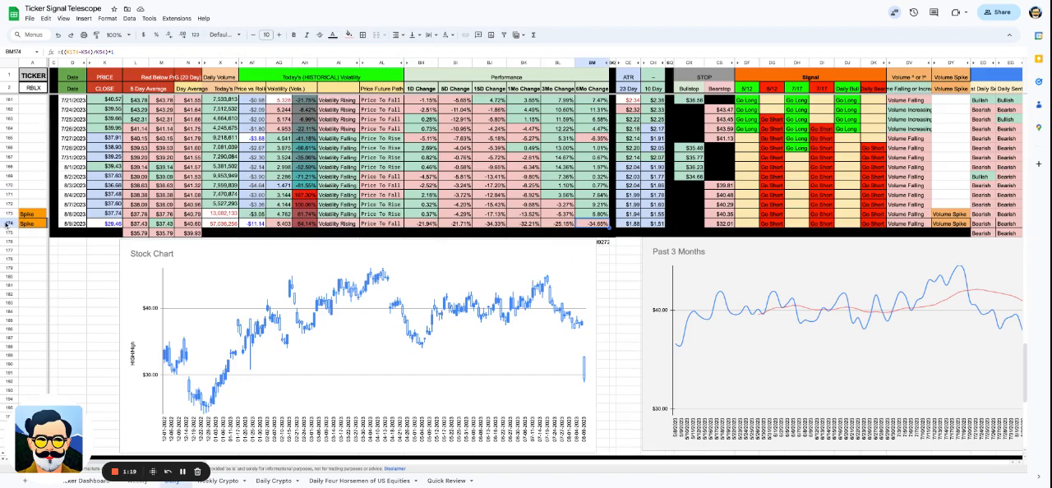
# Scroll right past the Trend Indicator and Volatility sections to Rolling Sentiment
pyautogui.hscroll(3)
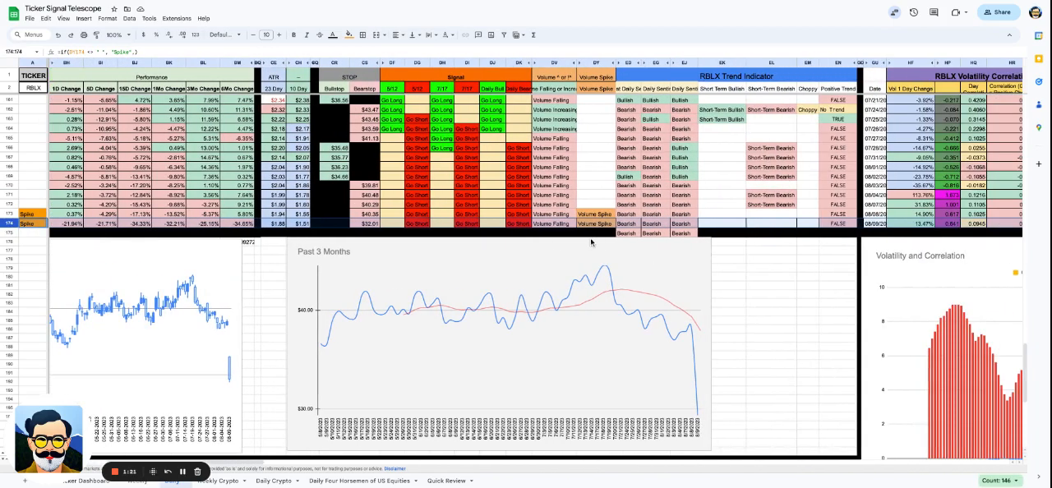
pyautogui.moveTo(418, 227)
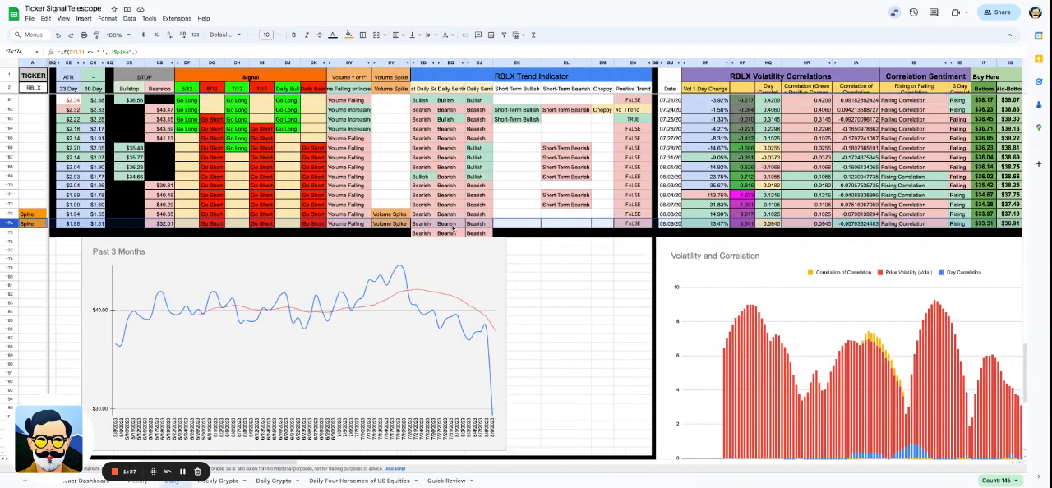
pyautogui.hscroll(3)
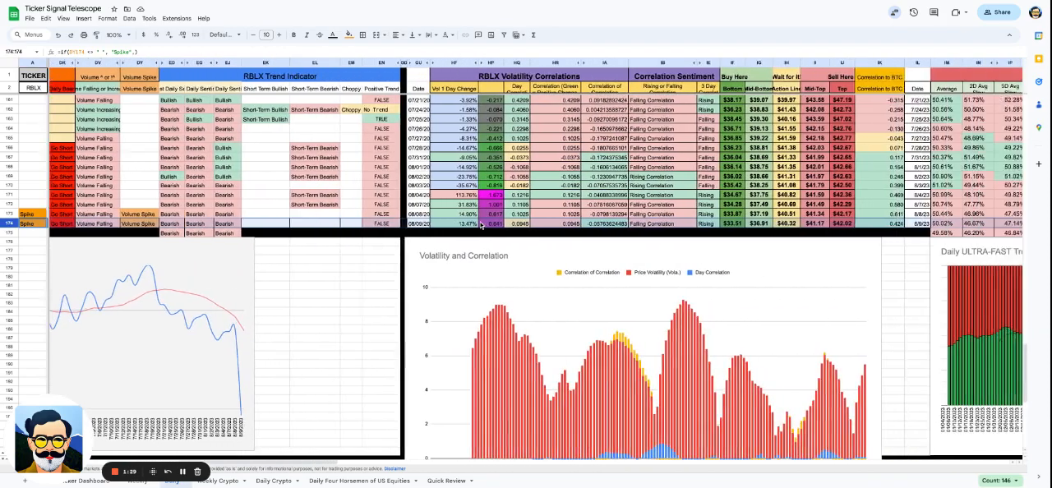
pyautogui.hscroll(3)
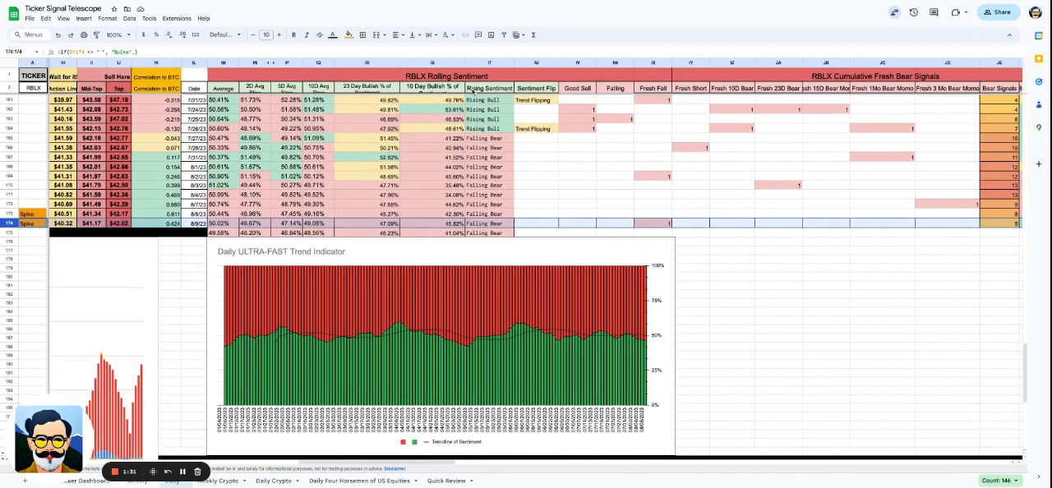
# View the Rising Bull / Falling Bear IF formula in a rolling-sentiment cell
pyautogui.click(731, 286)
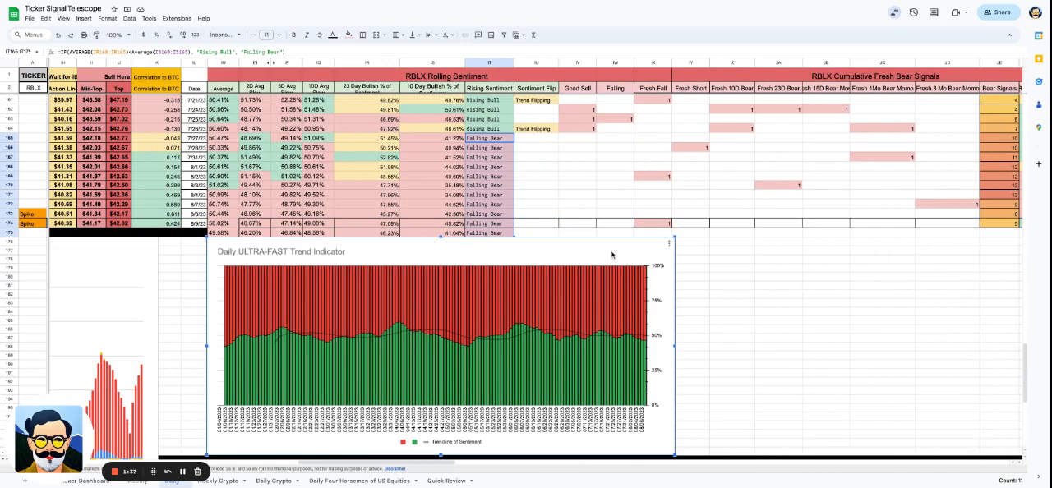
pyautogui.moveTo(595, 246)
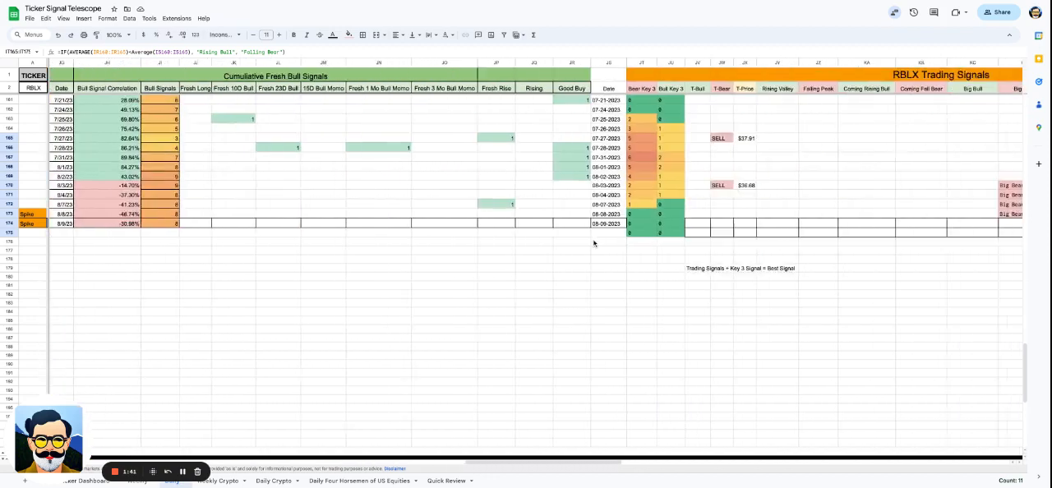
pyautogui.hscroll(3)
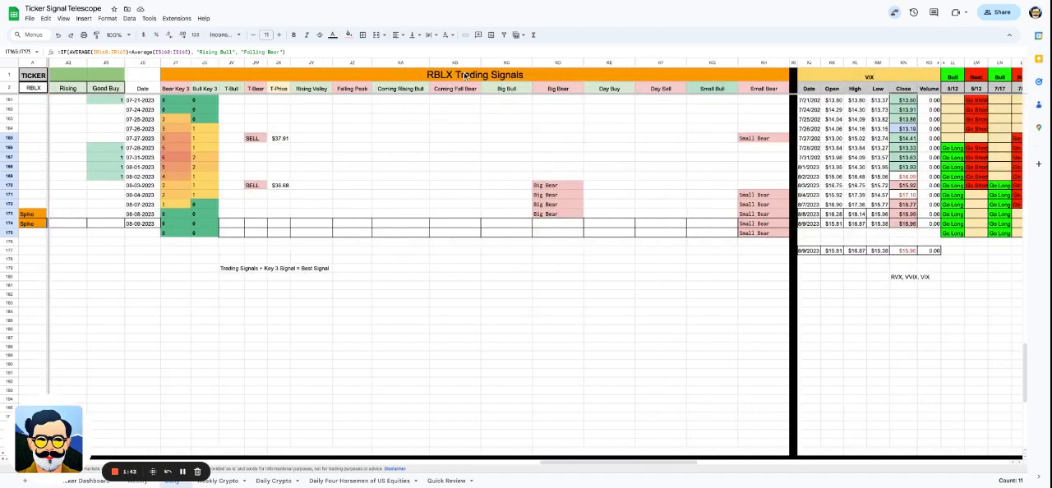
pyautogui.click(253, 138)
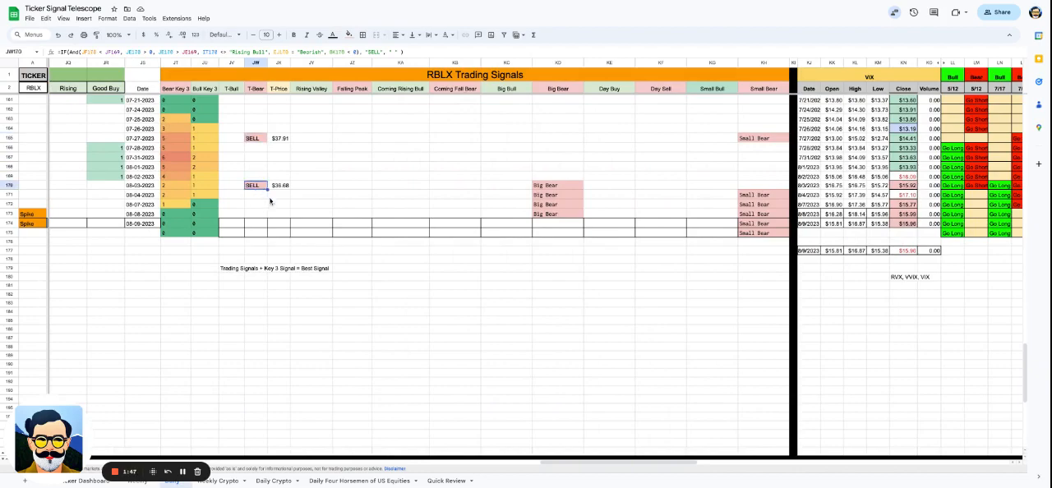
pyautogui.moveTo(288, 206)
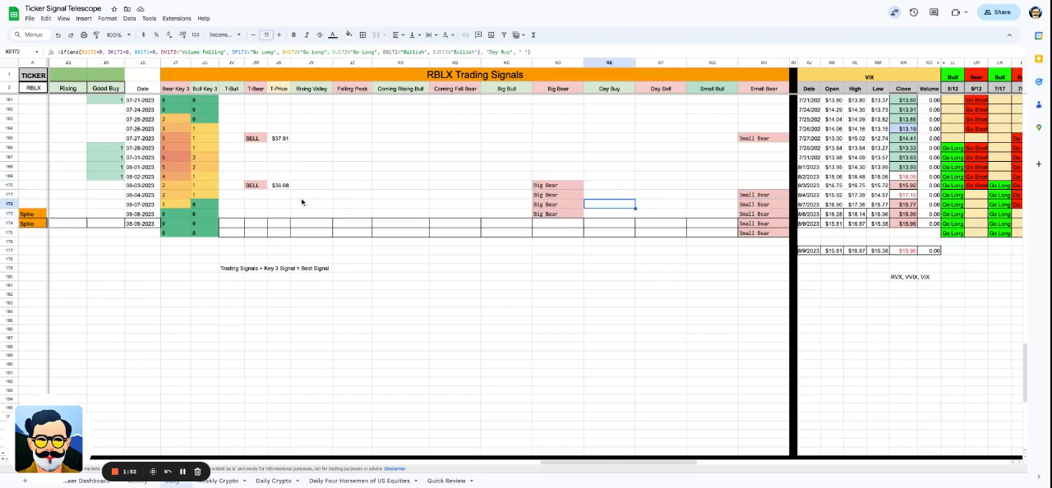
pyautogui.click(174, 158)
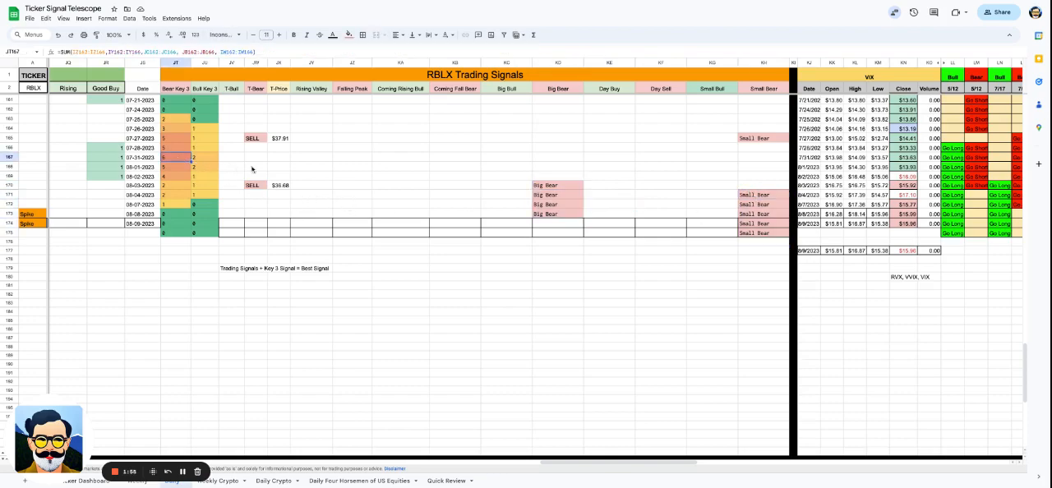
pyautogui.moveTo(266, 263)
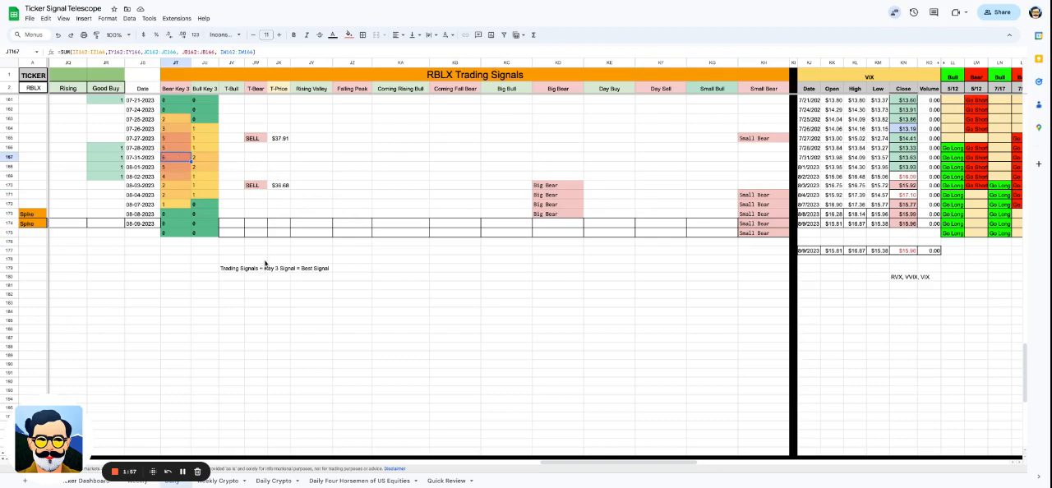
pyautogui.click(255, 260)
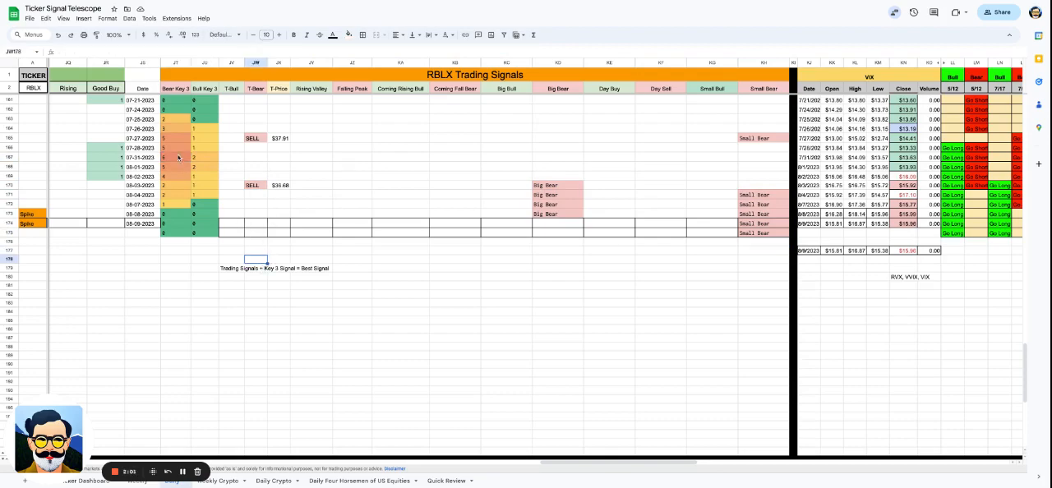
pyautogui.click(230, 268)
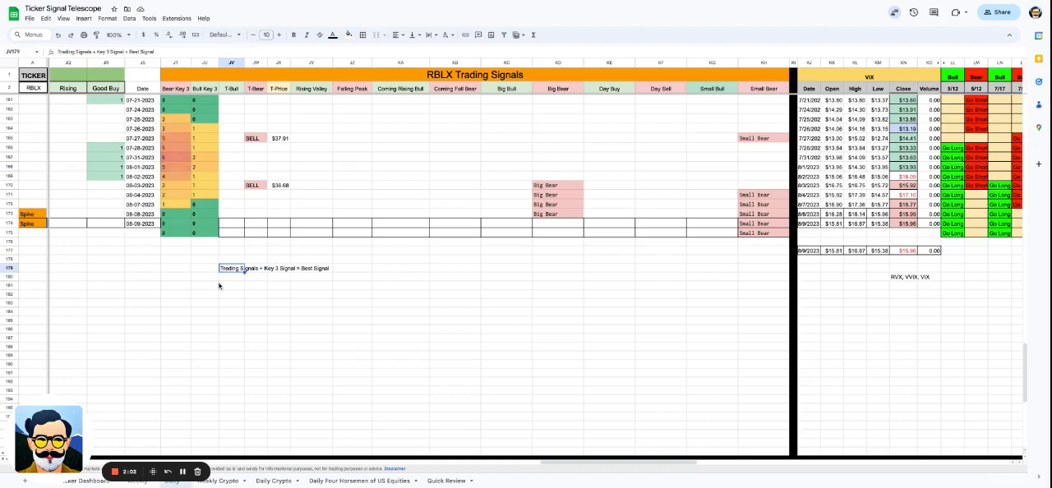
pyautogui.click(254, 138)
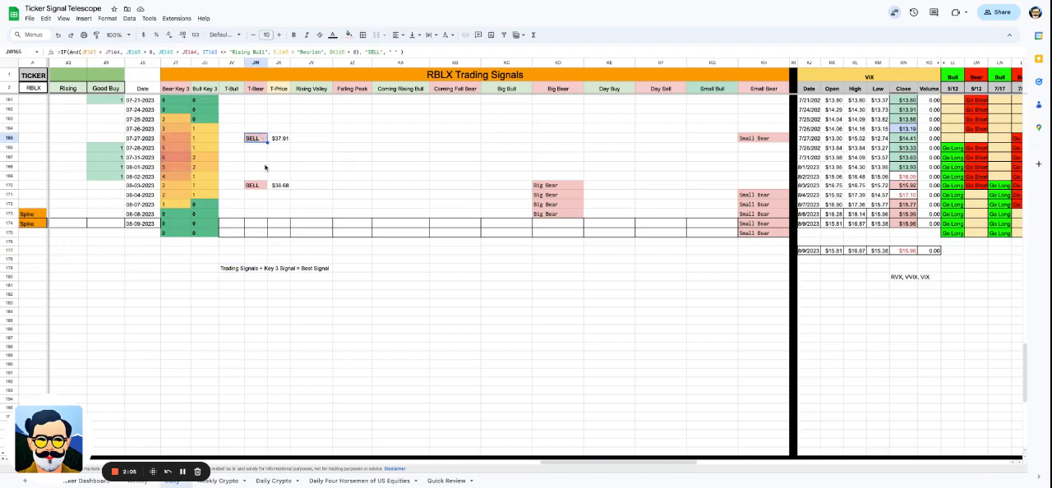
pyautogui.click(559, 184)
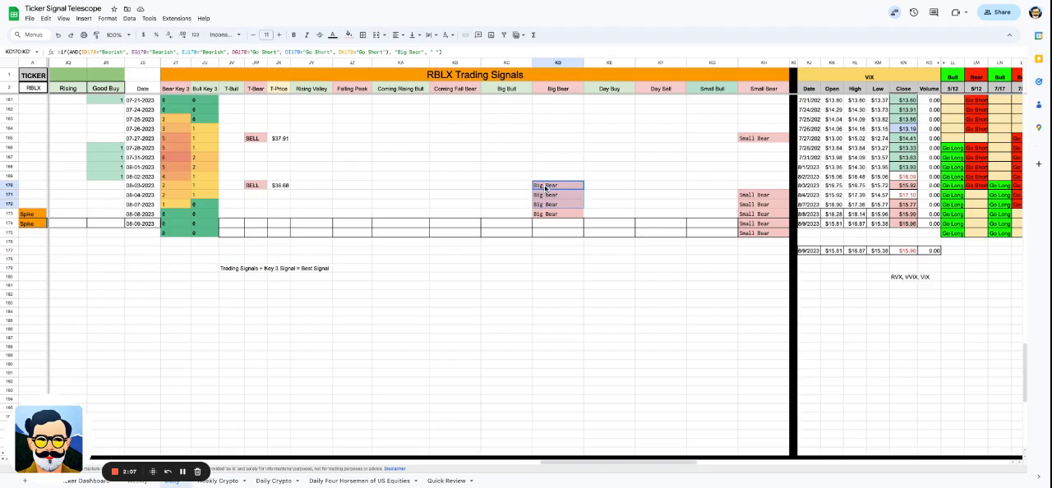
pyautogui.click(558, 240)
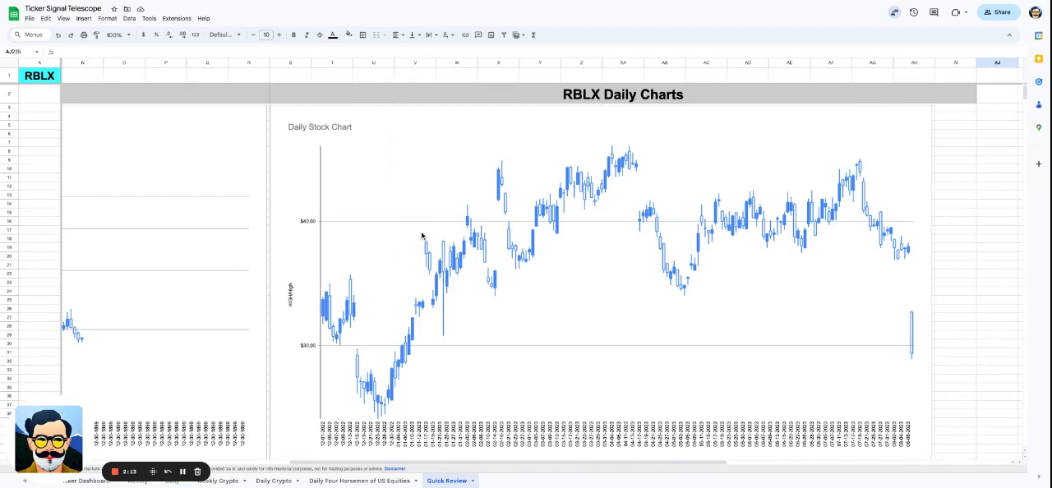
pyautogui.moveTo(818, 326)
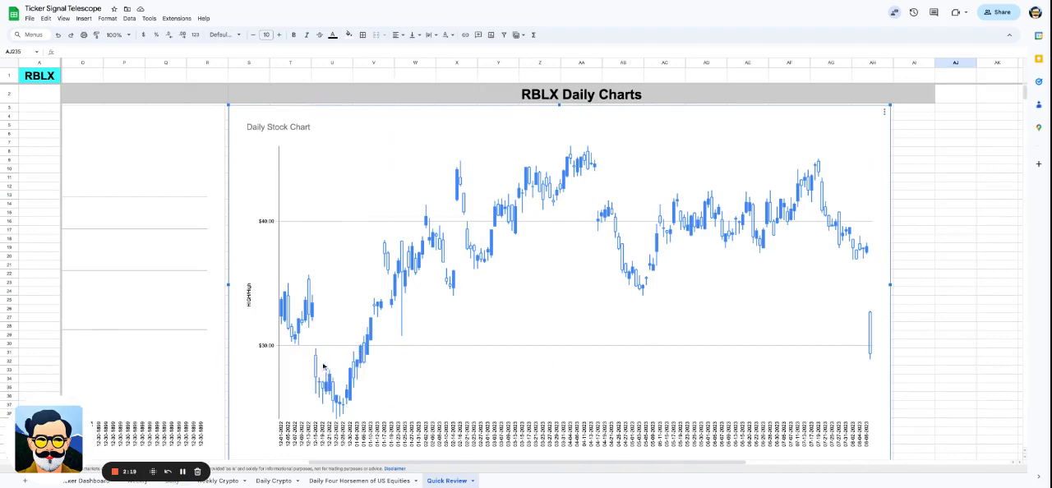
pyautogui.moveTo(294, 328)
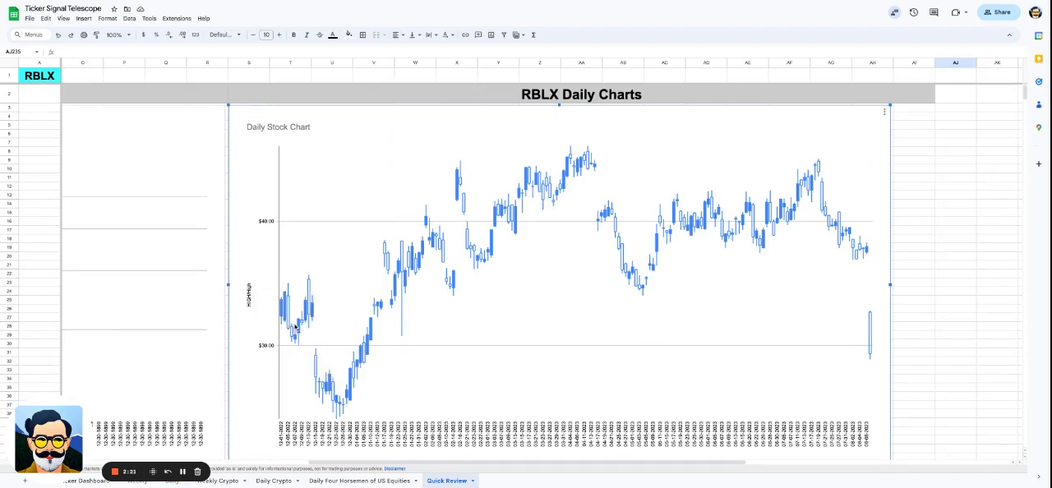
pyautogui.moveTo(871, 451)
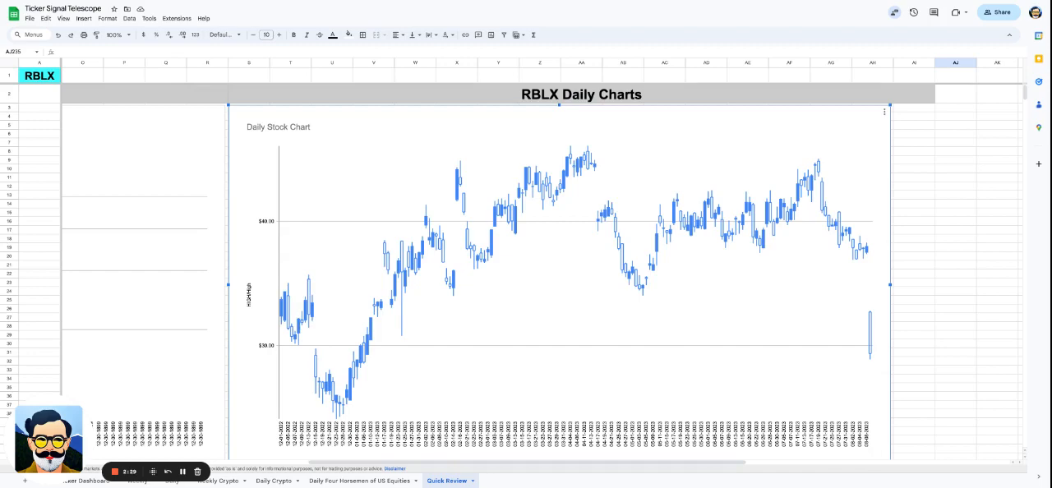
# Scroll down to bring the Daily Sentiment Indicator chart fully into view
pyautogui.scroll(-3)
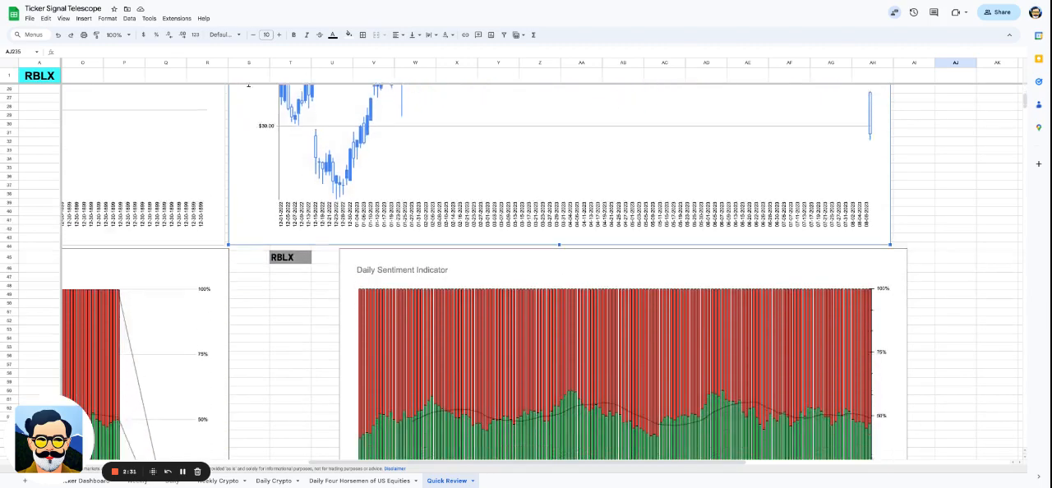
pyautogui.scroll(-3)
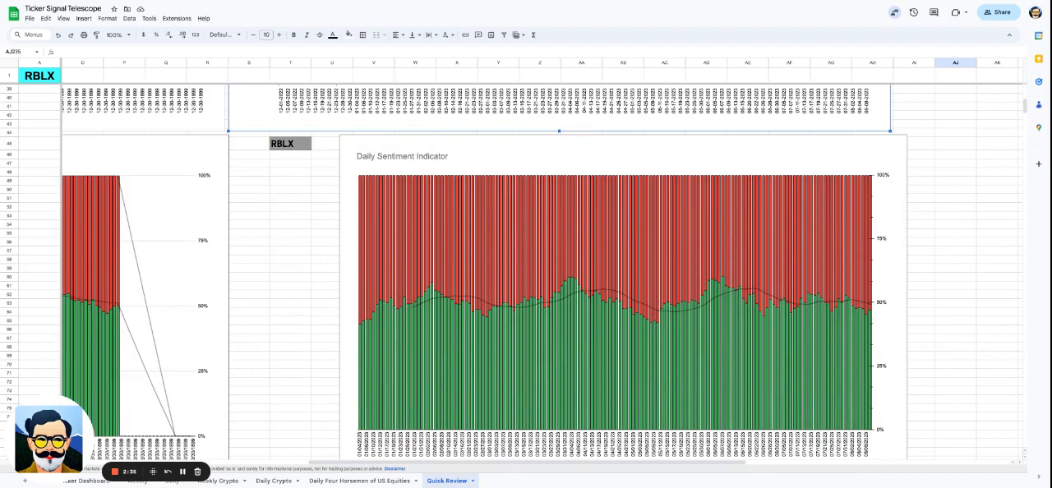
pyautogui.moveTo(690, 281)
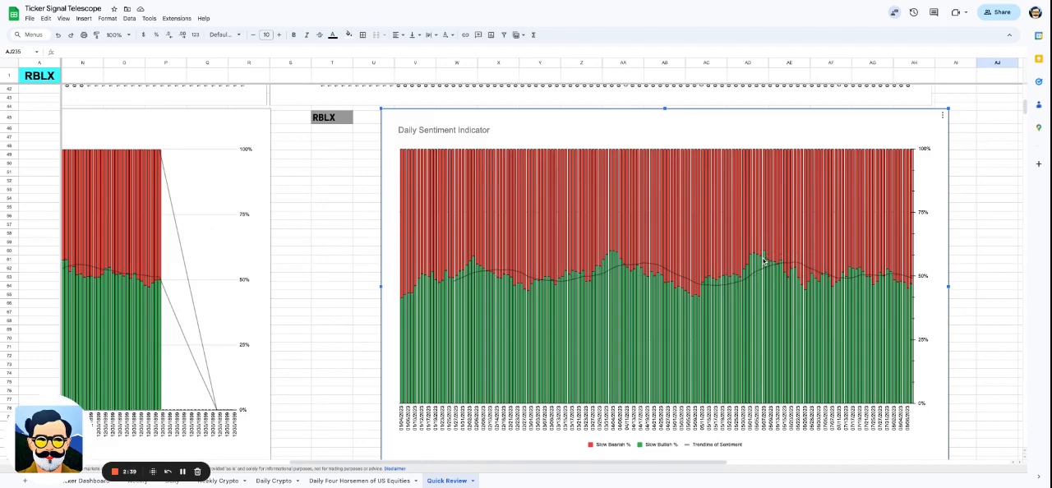
pyautogui.moveTo(765, 260)
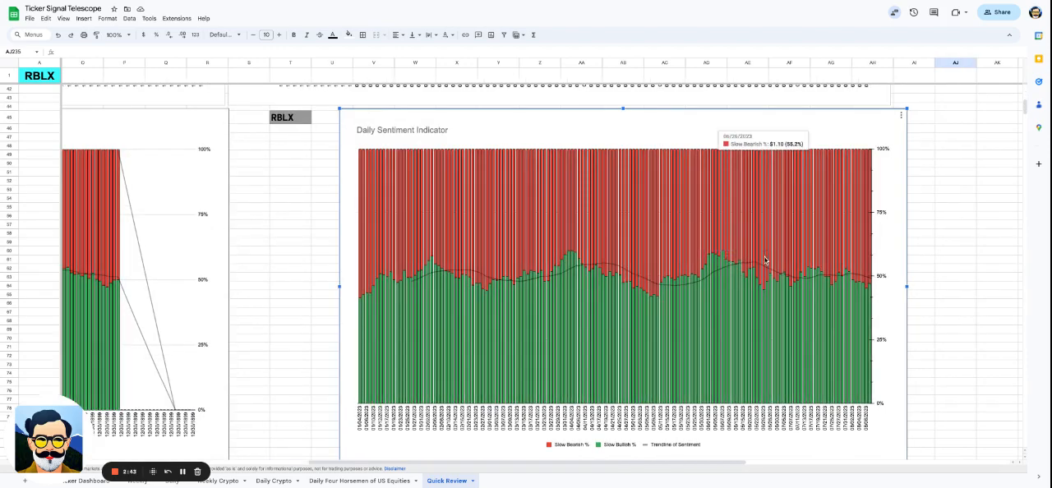
pyautogui.moveTo(973, 303)
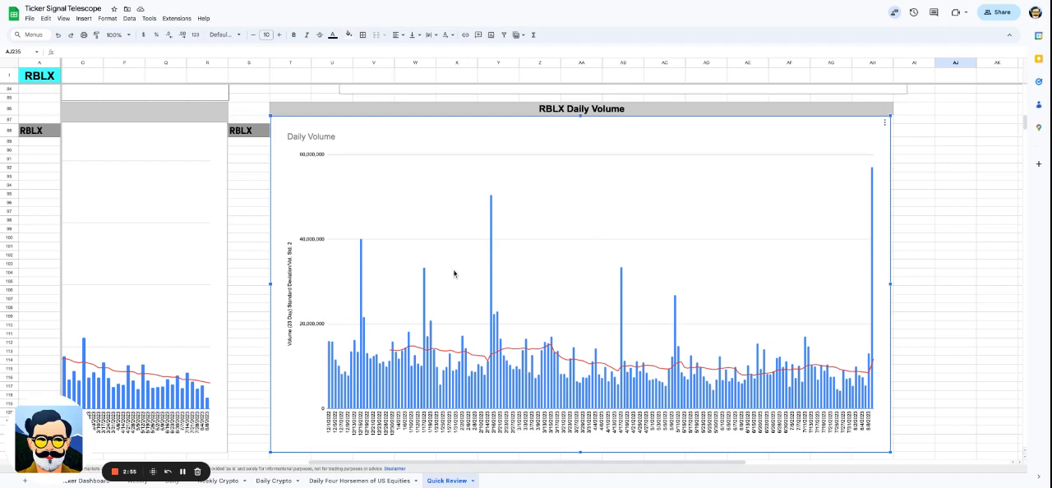
pyautogui.moveTo(493, 266)
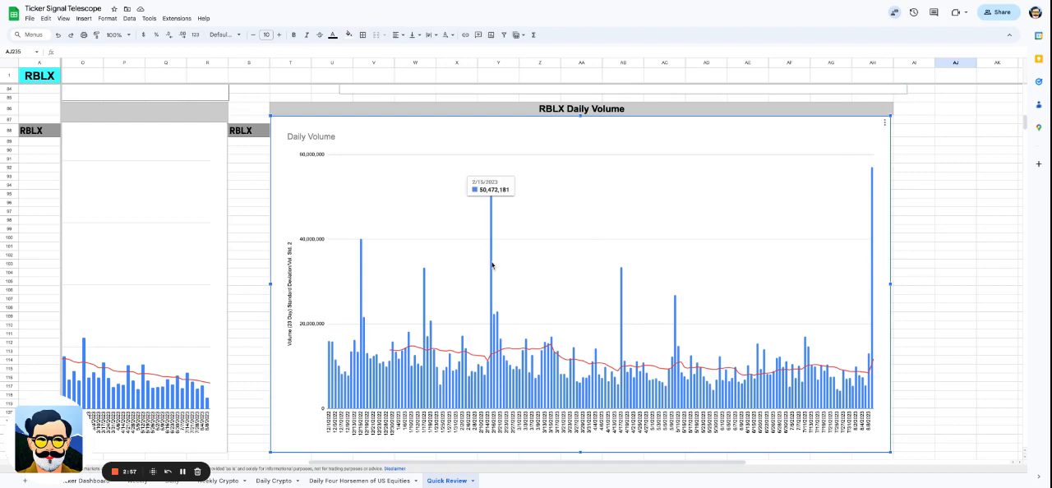
# Scroll down to the RBLX Daily Volatility section below the volume chart
pyautogui.scroll(-3)
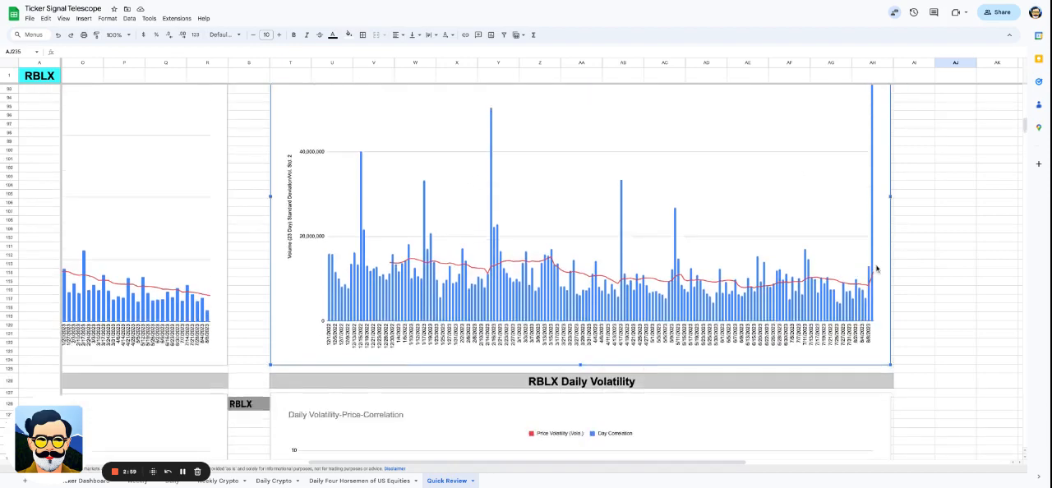
pyautogui.scroll(-3)
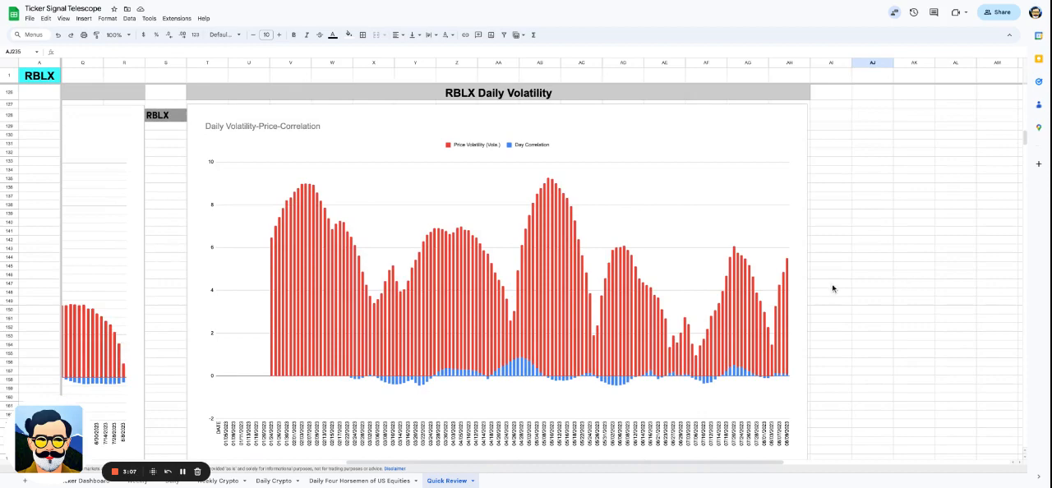
pyautogui.moveTo(773, 332)
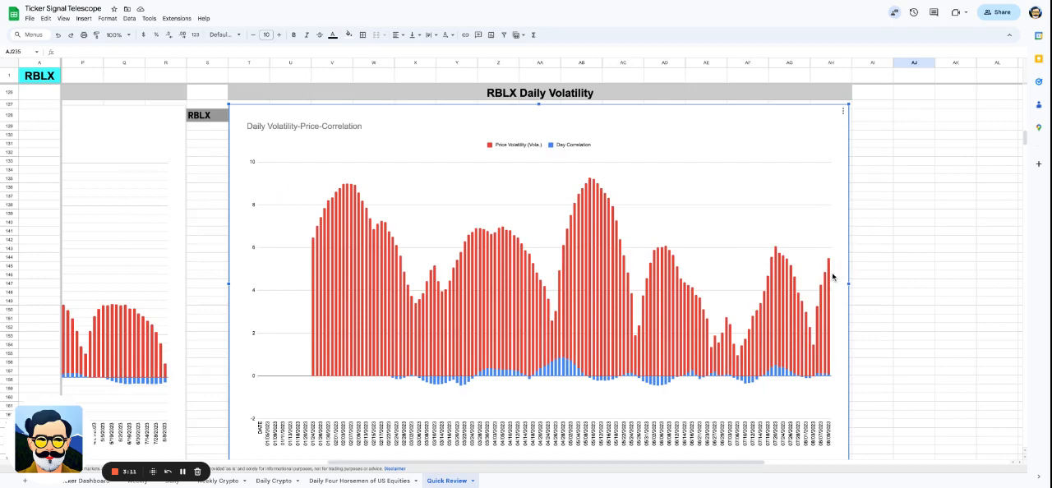
# Scroll past the Volatility-Price Correlation chart to the Daily Trade Range heading
pyautogui.scroll(-3)
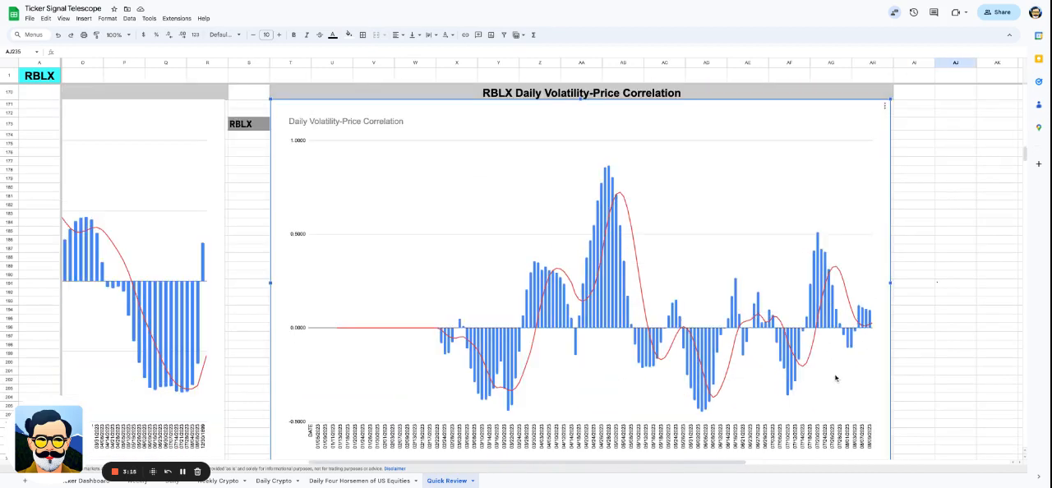
pyautogui.hscroll(3)
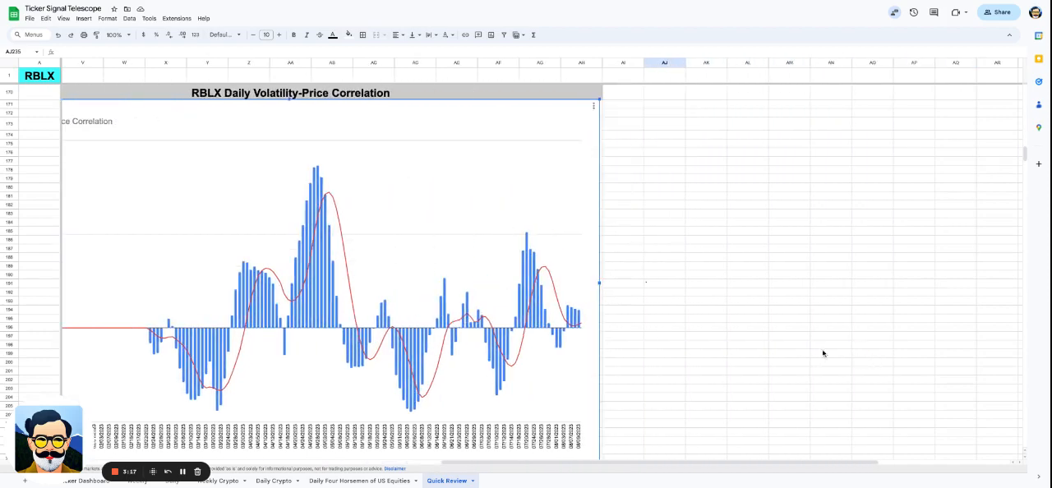
pyautogui.scroll(-3)
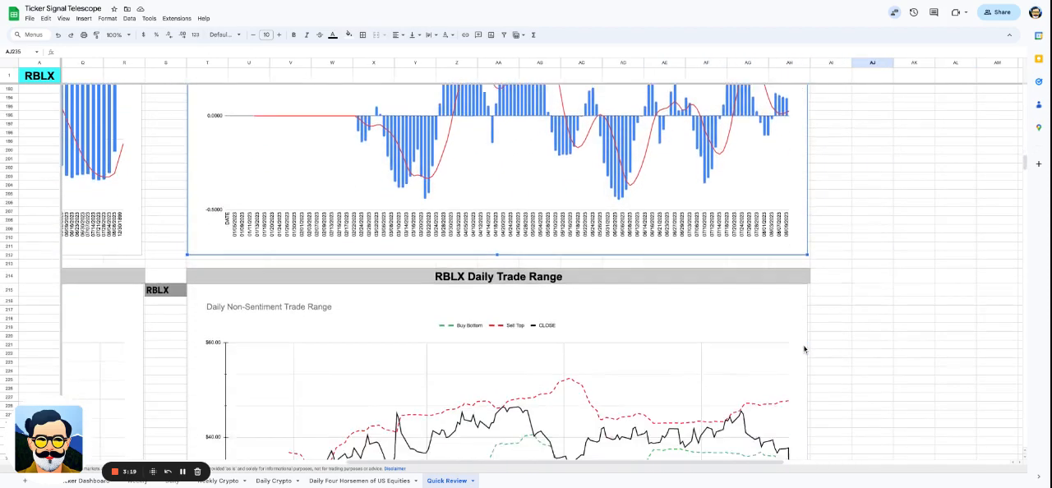
# Scroll through the Trade Range and Ultra-Fast Sentiment charts to the New Highs Newsletter banner
pyautogui.scroll(-3)
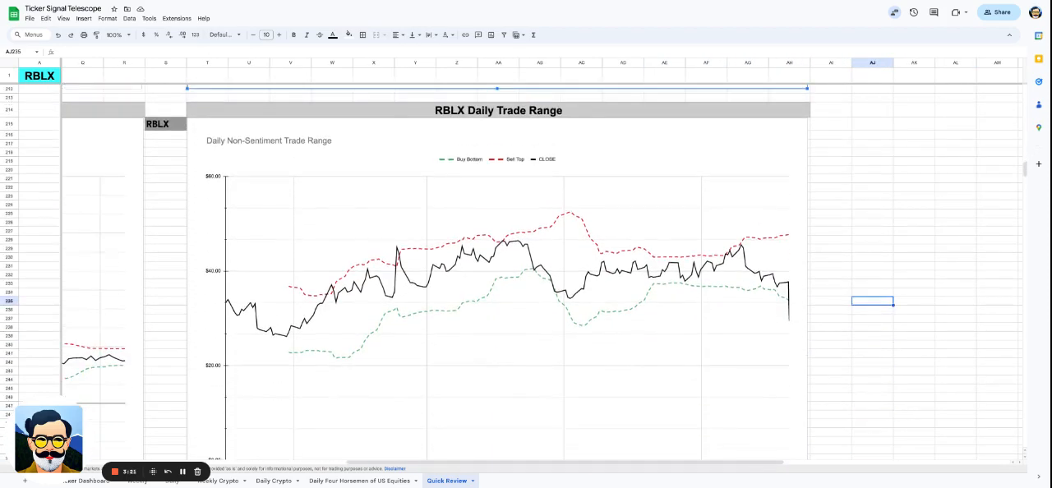
pyautogui.click(871, 354)
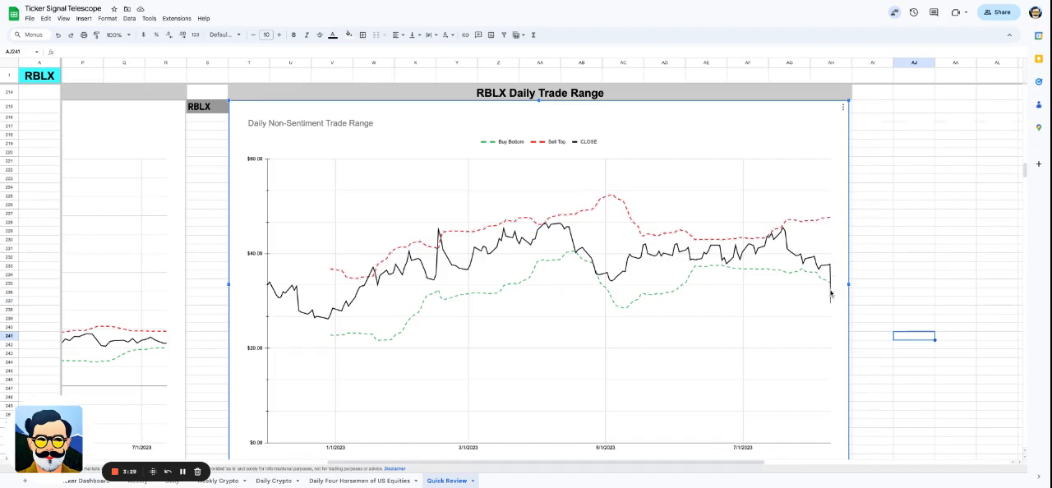
pyautogui.moveTo(830, 296)
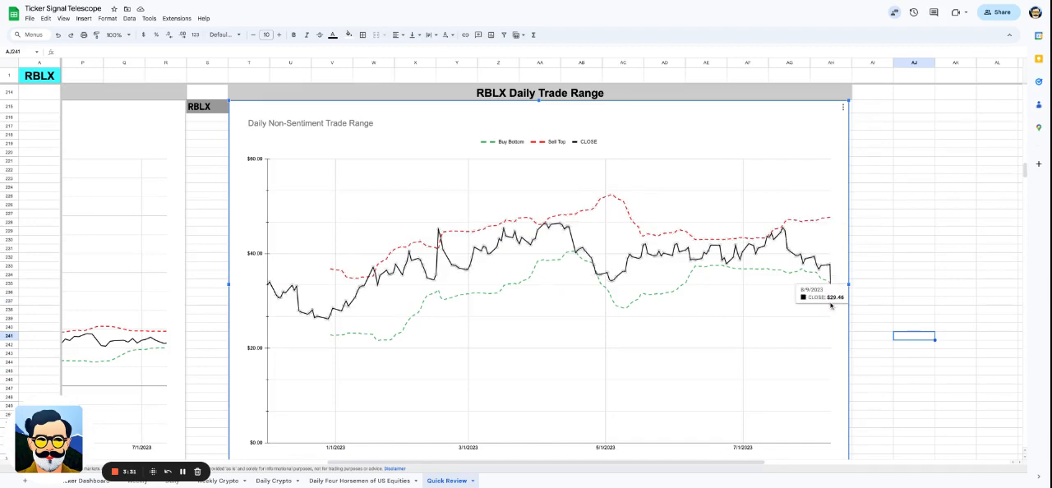
pyautogui.scroll(-3)
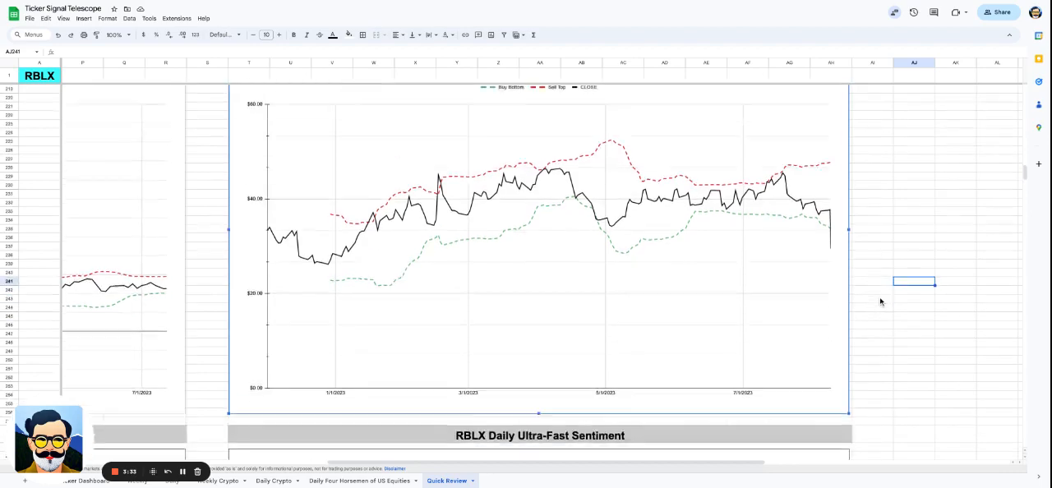
pyautogui.scroll(-3)
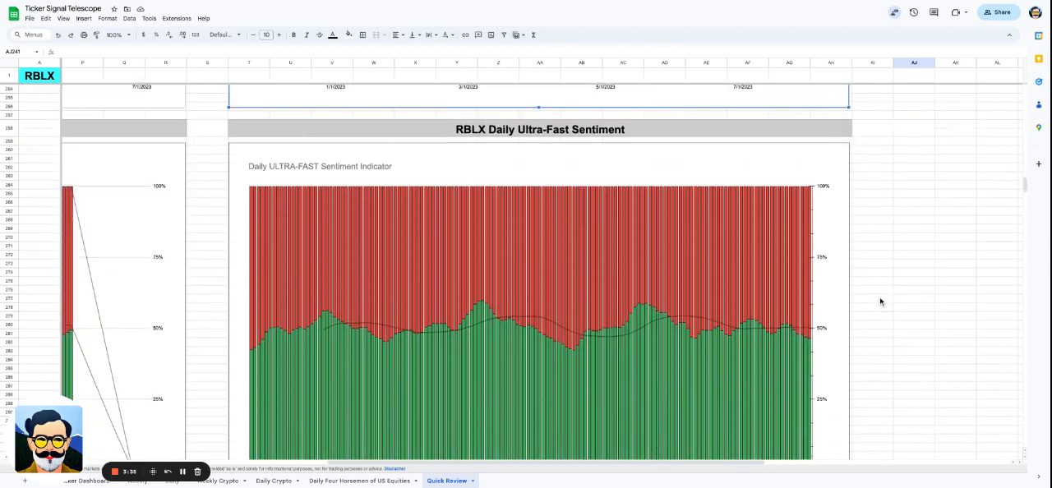
pyautogui.scroll(-3)
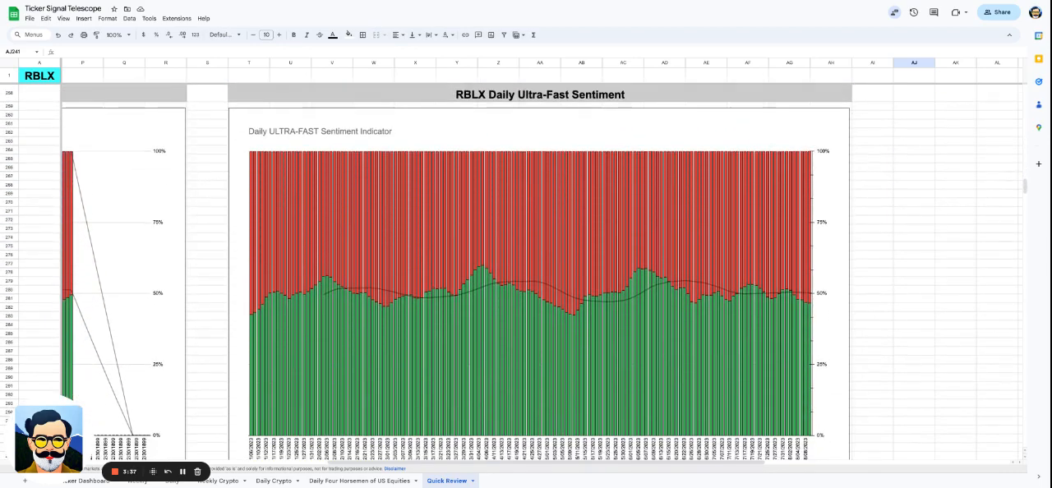
pyautogui.scroll(-3)
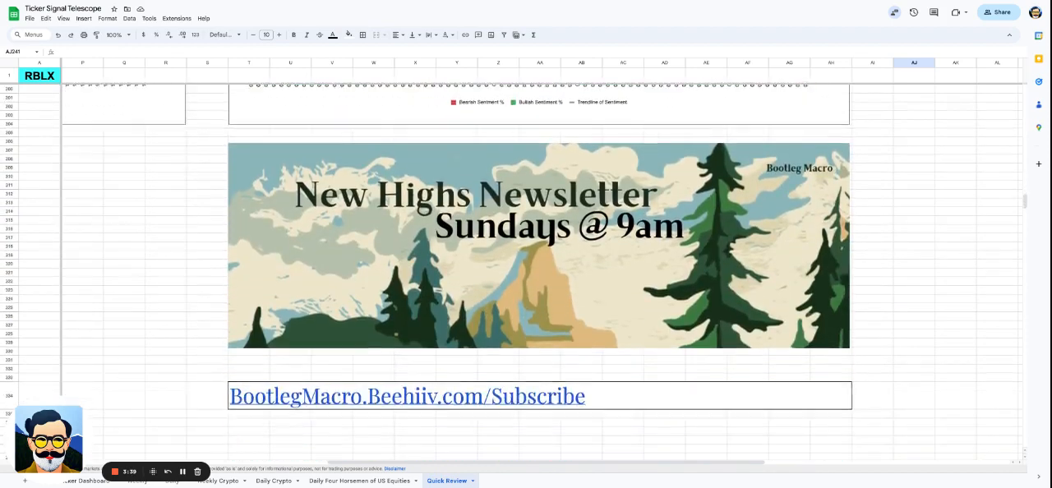
pyautogui.scroll(-3)
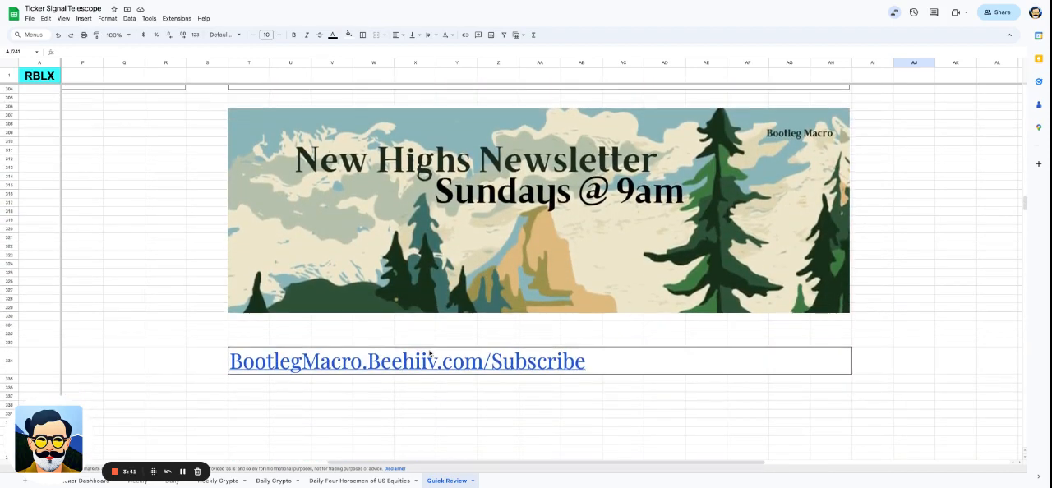